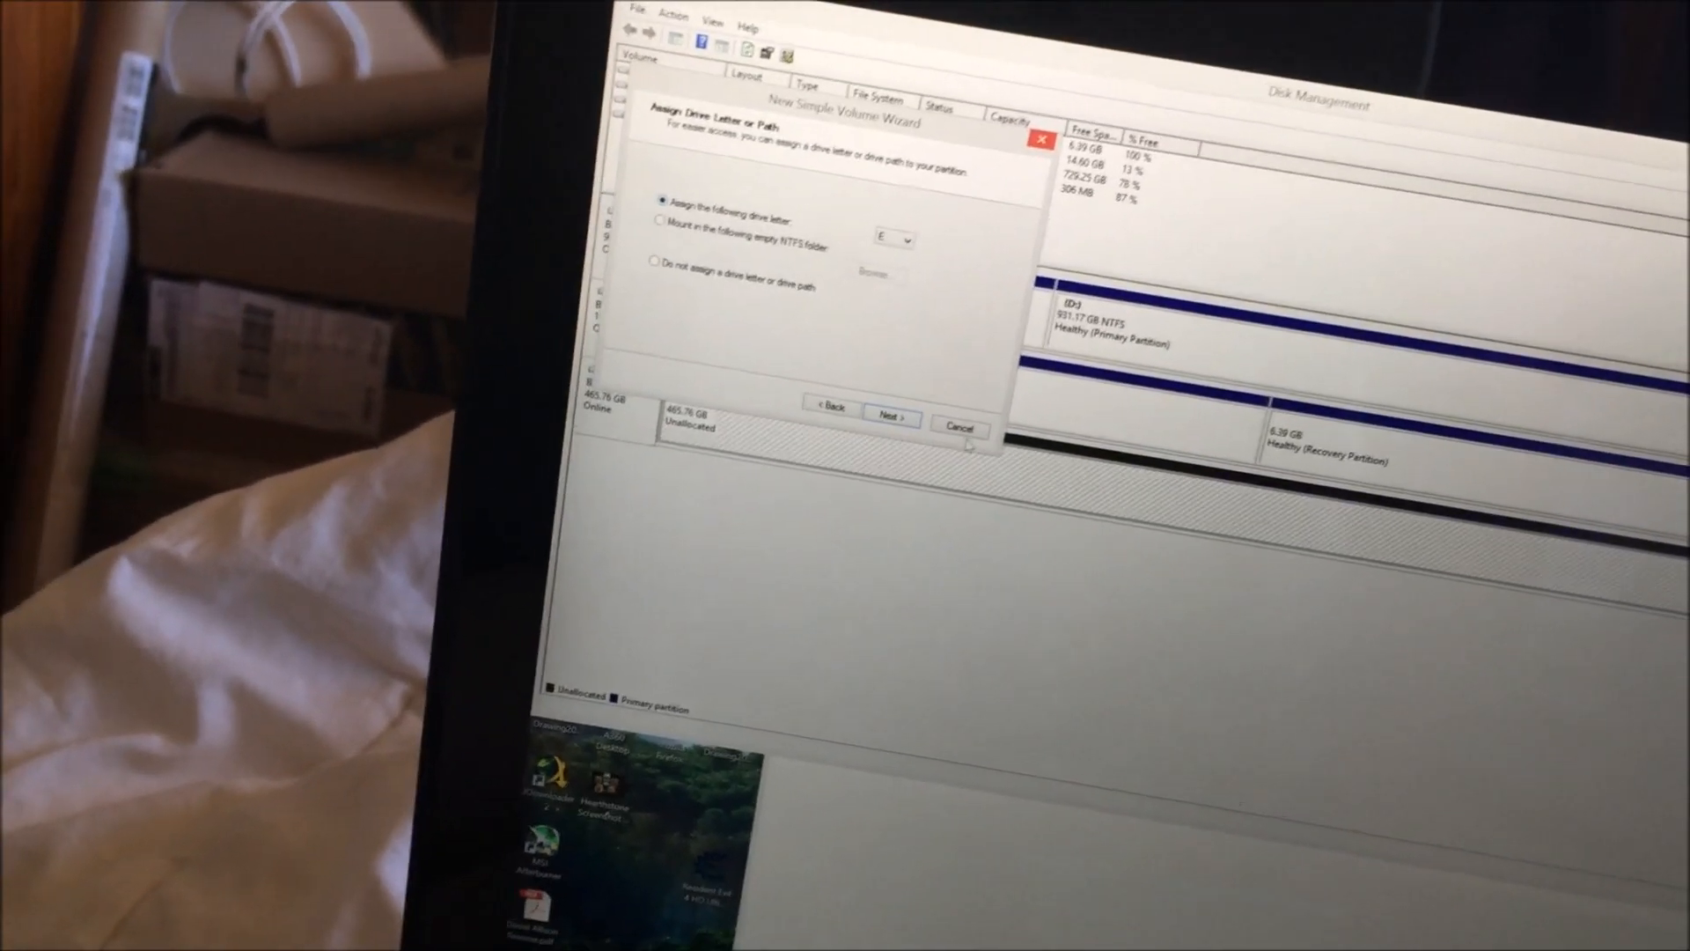
Keep the default drive letter and continue to the Format Partition page
click(891, 419)
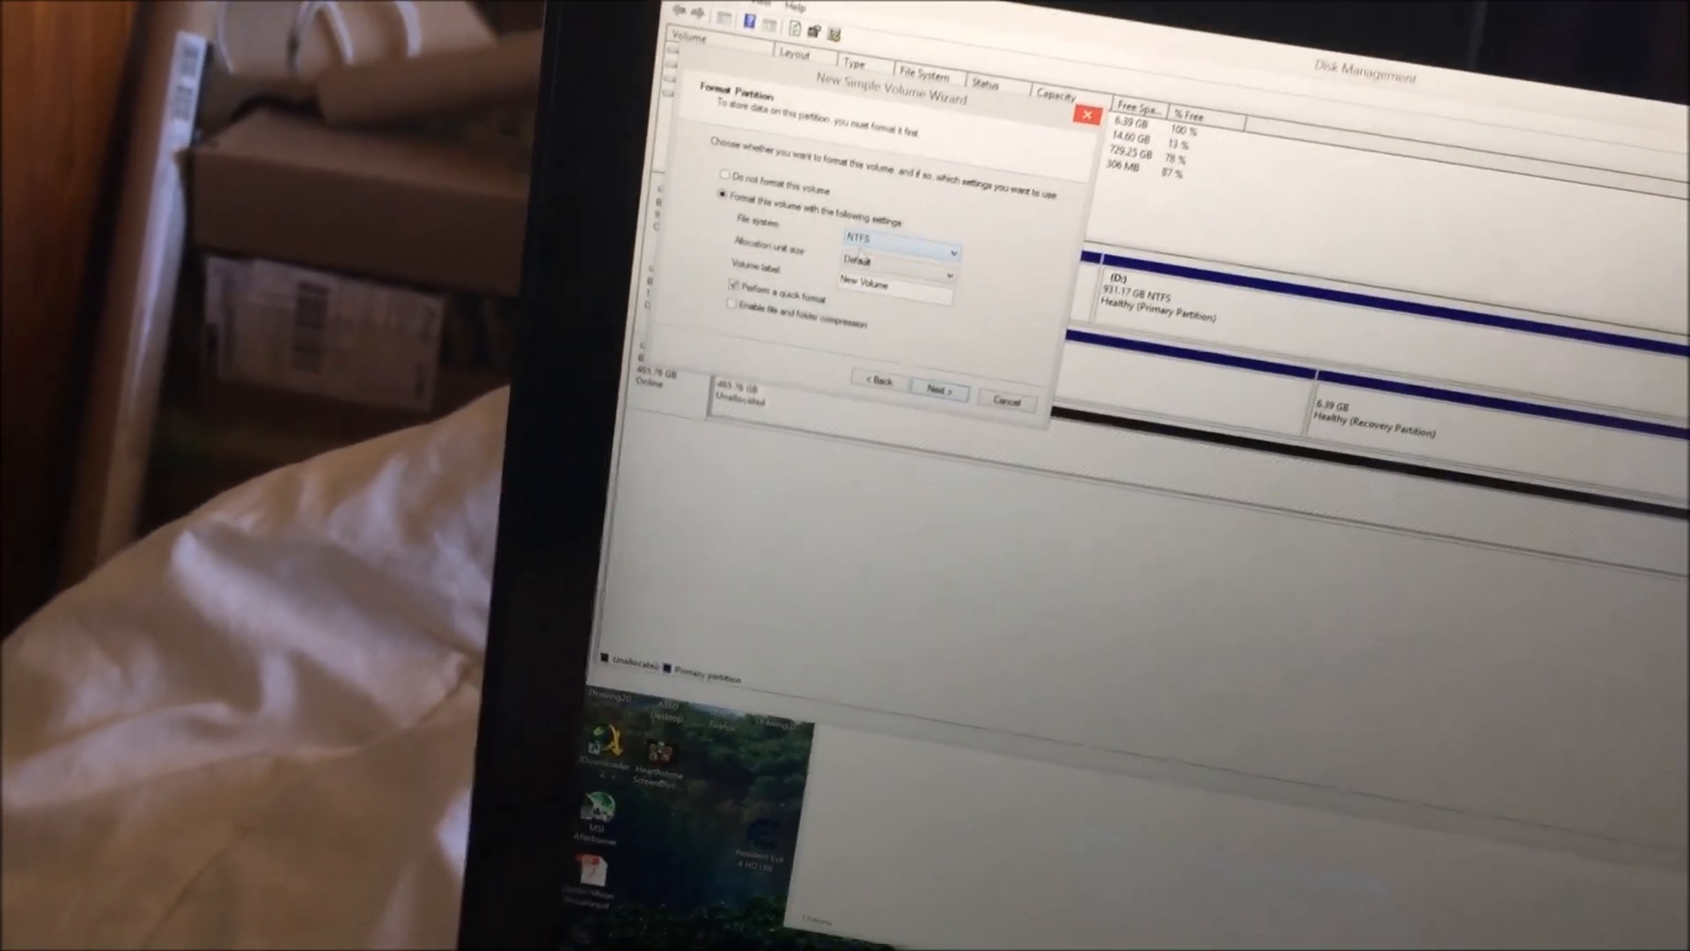